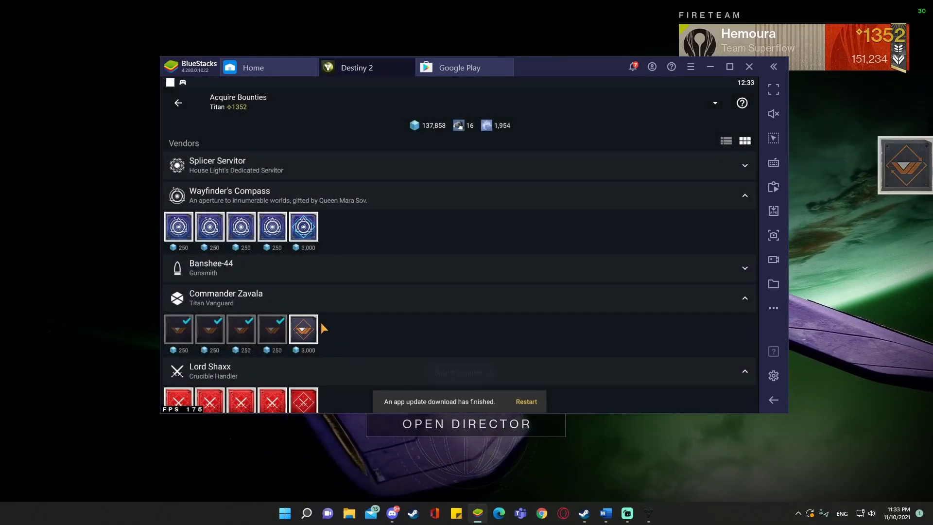
# Acquire Zavala's 3,000-glimmer Solar Striker bounty and open Shaxx's Unlimited Power bounty
pyautogui.click(303, 328)
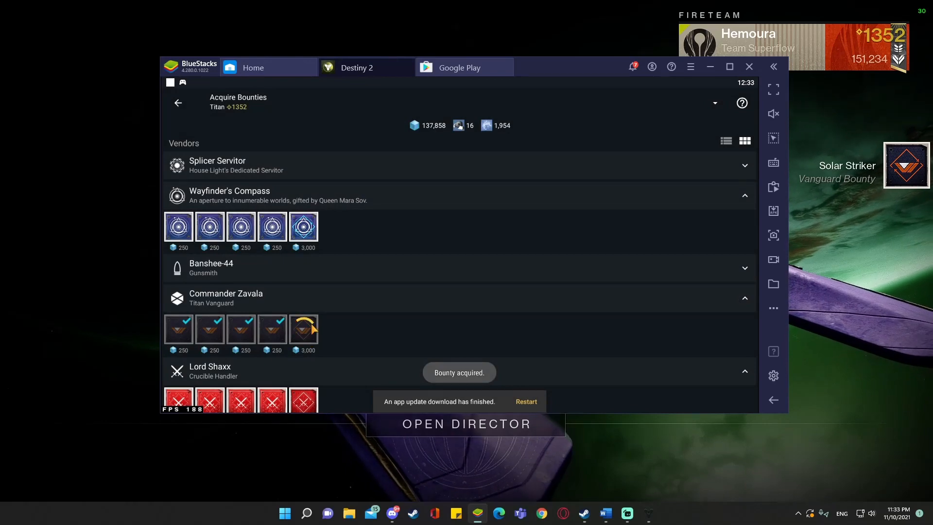
pyautogui.click(303, 329)
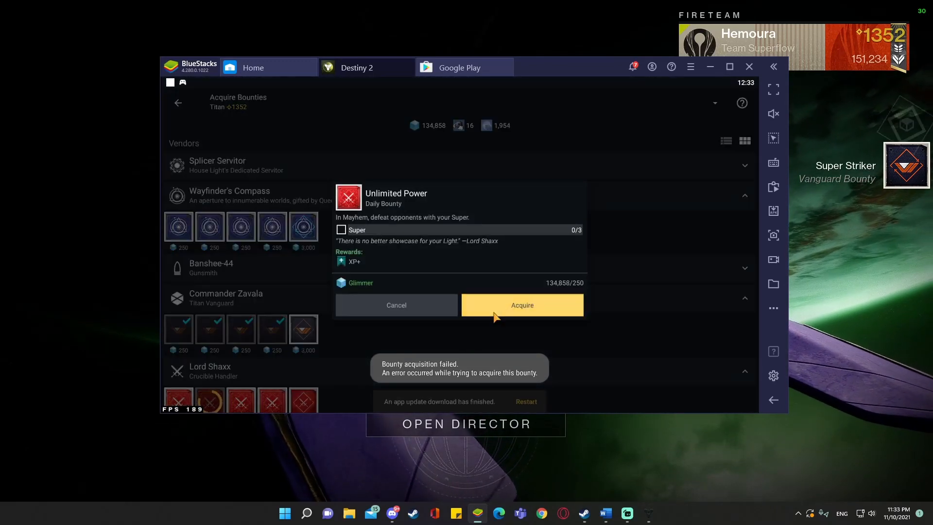
# Acquire Shaxx's daily bounties, then extra Crucible bounties: Super Slayer, Hand Cannon Slayer, Stasis Slayer
pyautogui.click(522, 305)
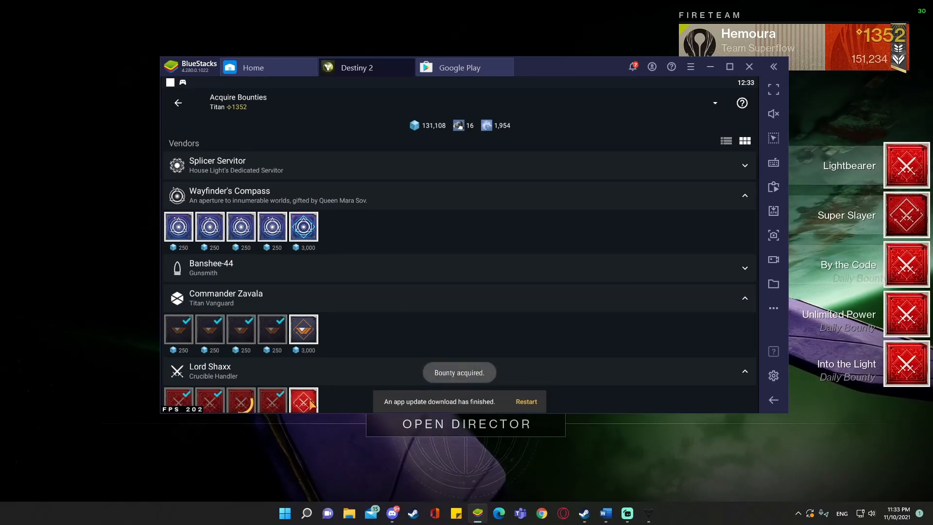
pyautogui.click(303, 399)
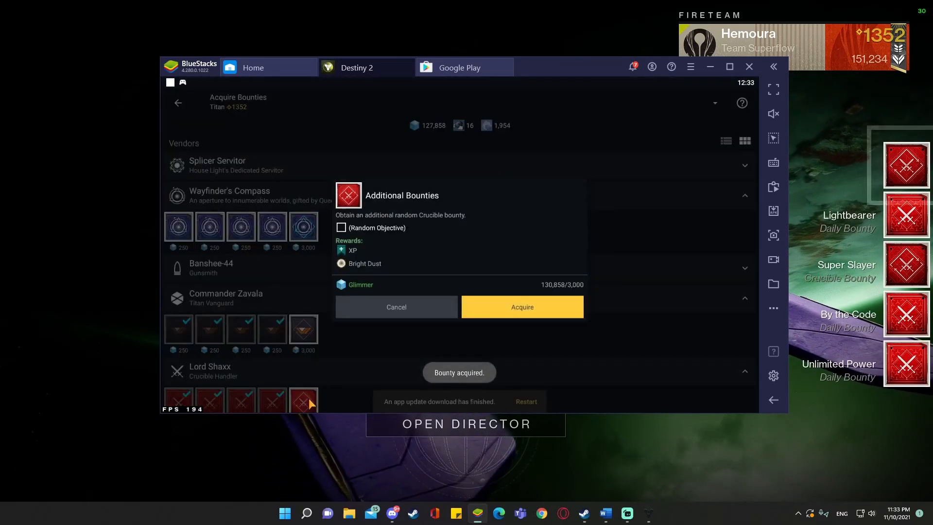
pyautogui.click(520, 307)
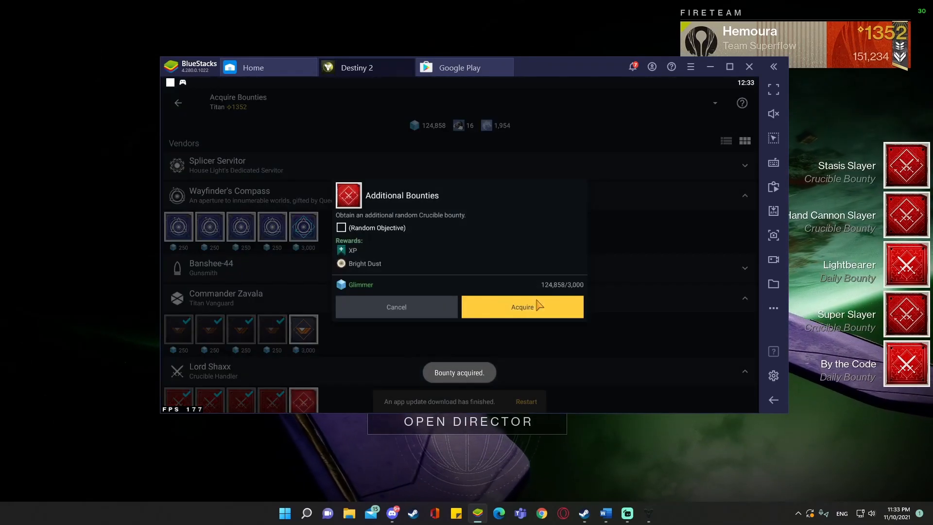
pyautogui.click(522, 307)
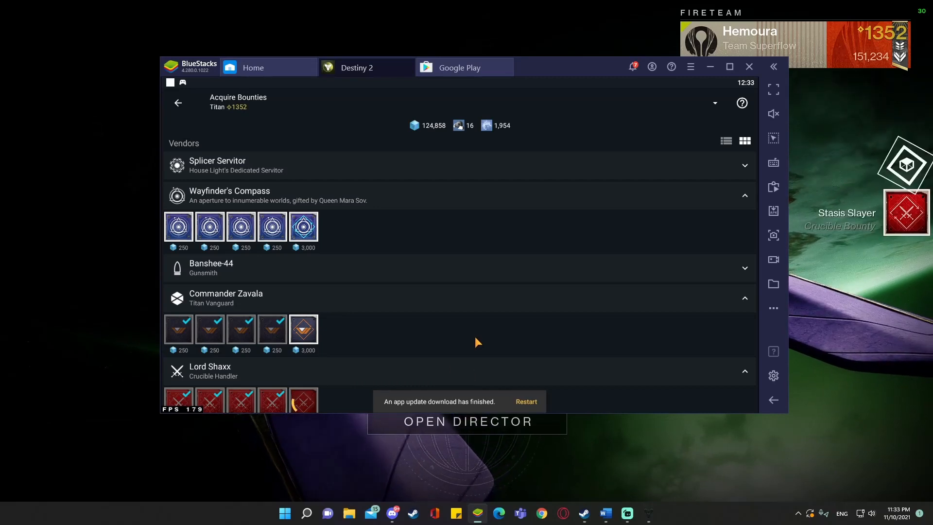
# Acquire Titan Slayer and Sidearm Slayer bounties, then cancel the failed further purchase
pyautogui.click(303, 400)
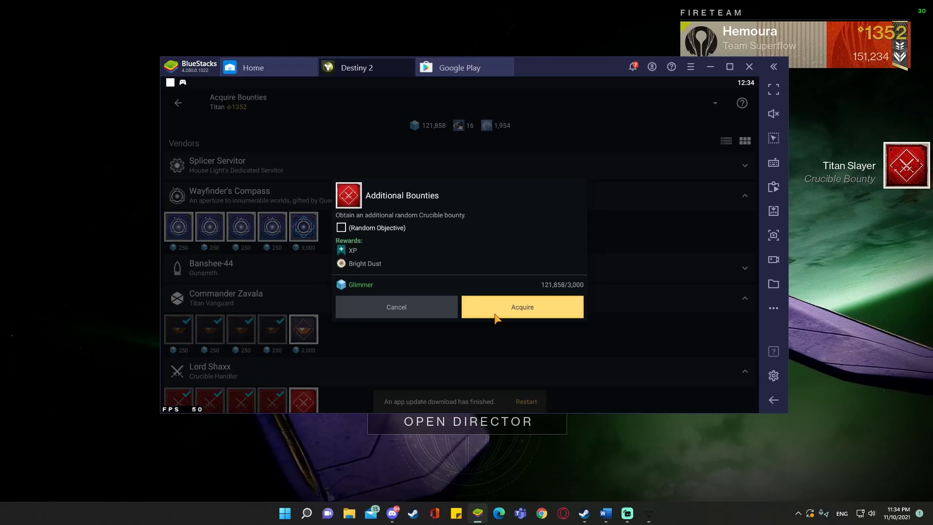
pyautogui.click(521, 307)
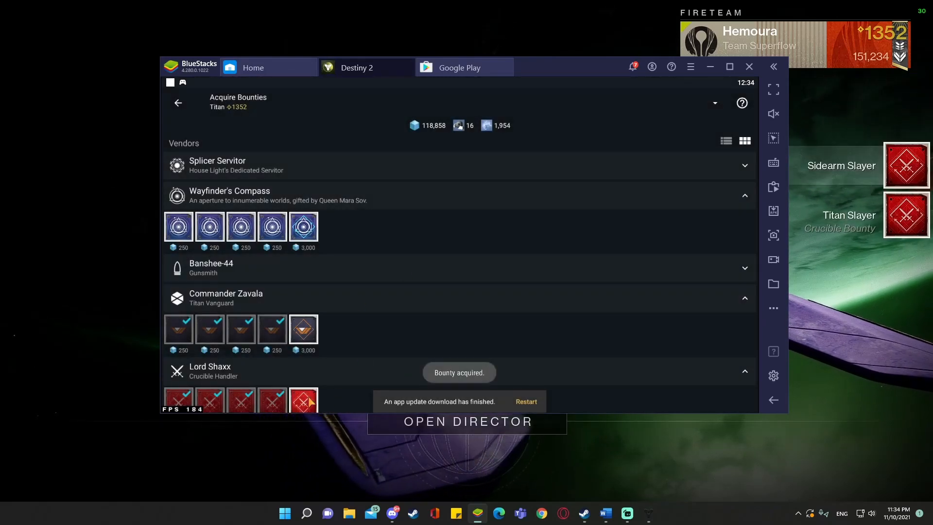
pyautogui.click(303, 399)
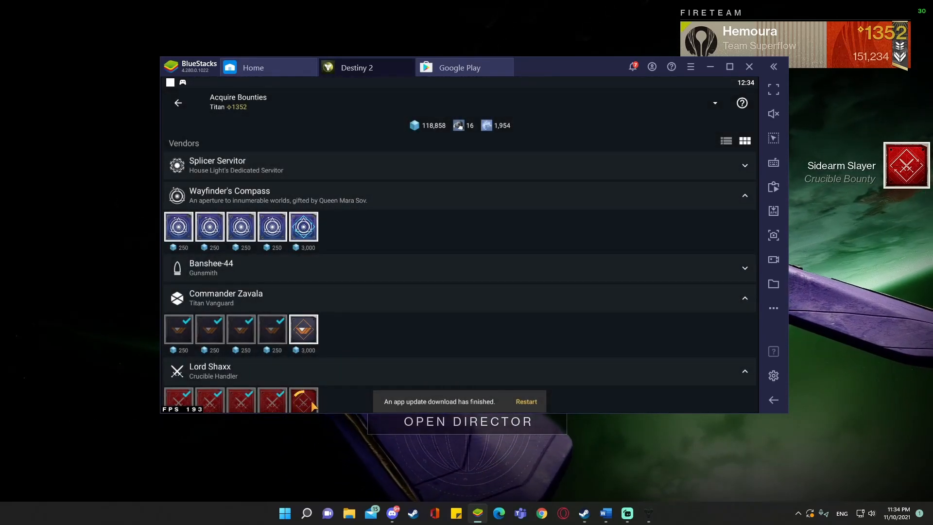
pyautogui.click(303, 399)
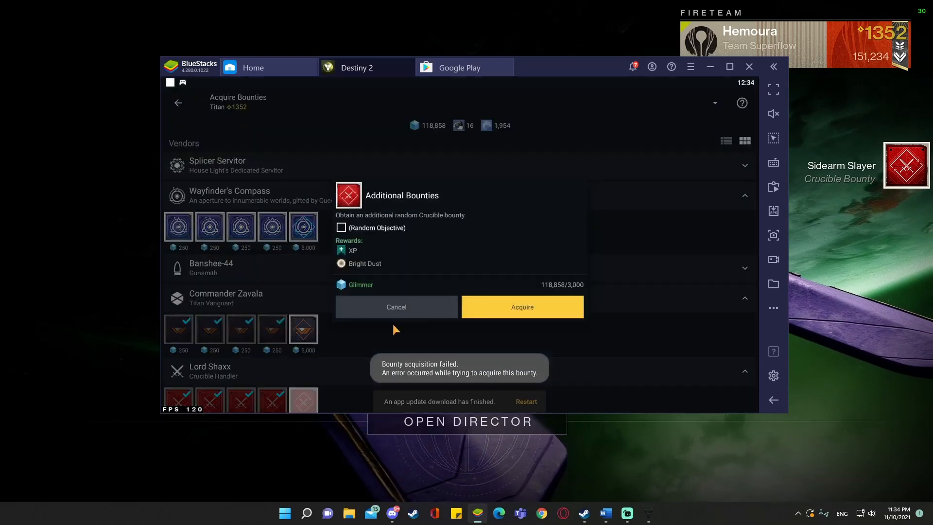
pyautogui.click(395, 307)
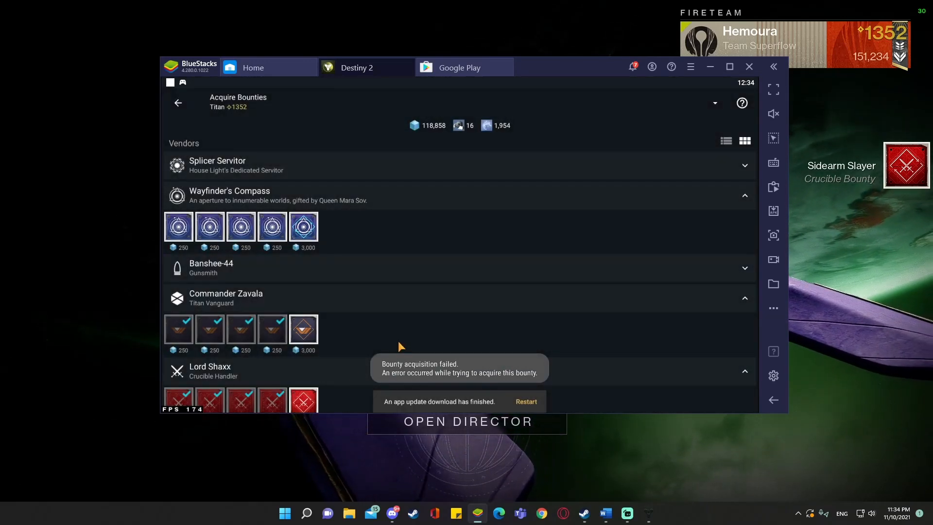